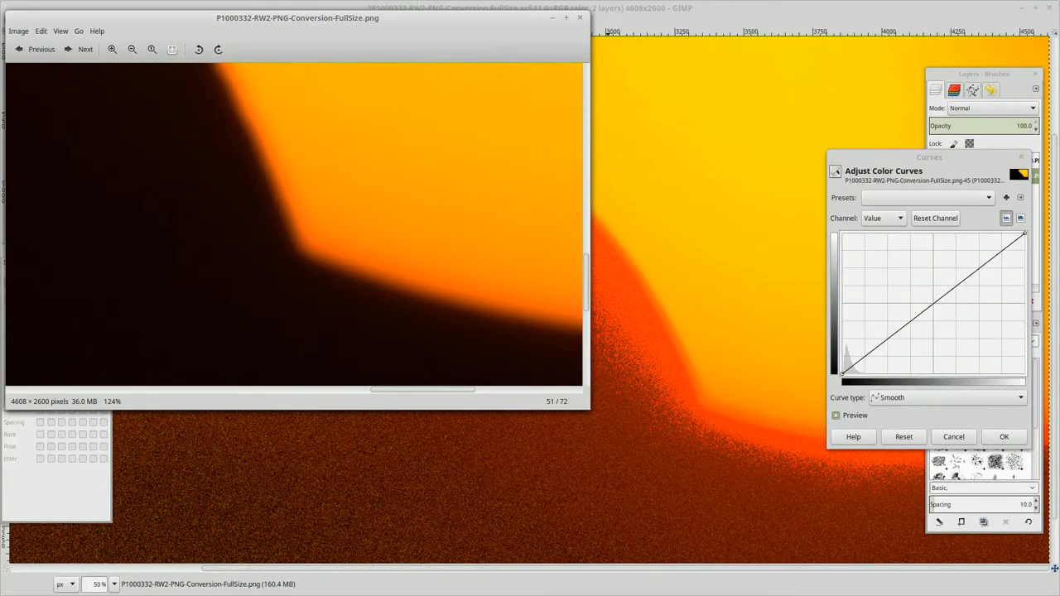
# Close the external photo viewer so the GIMP canvas with the Curves dialog fills the screen
pyautogui.click(132, 50)
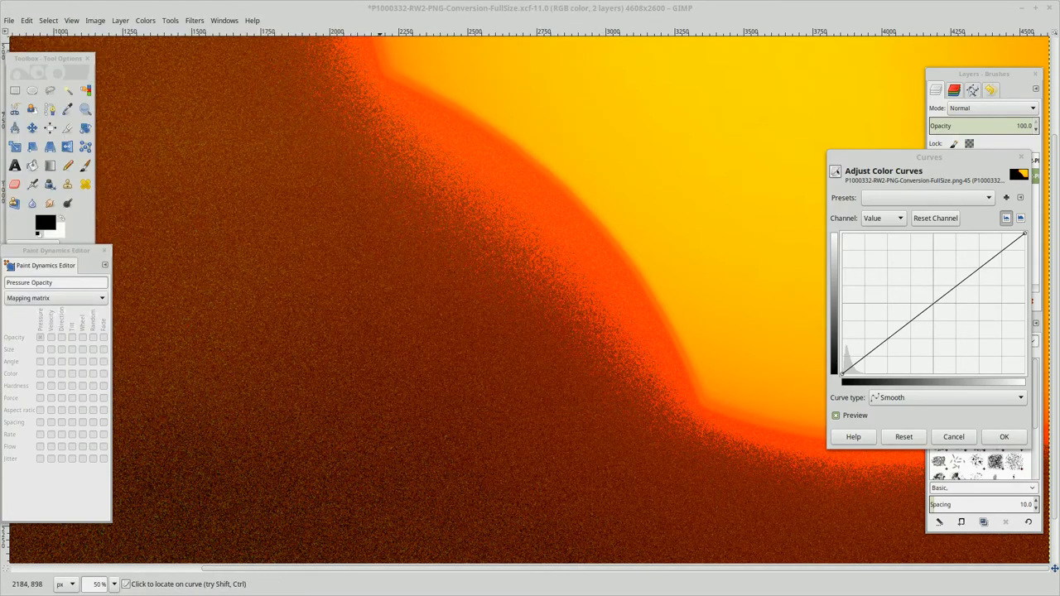
pyautogui.moveTo(865, 241)
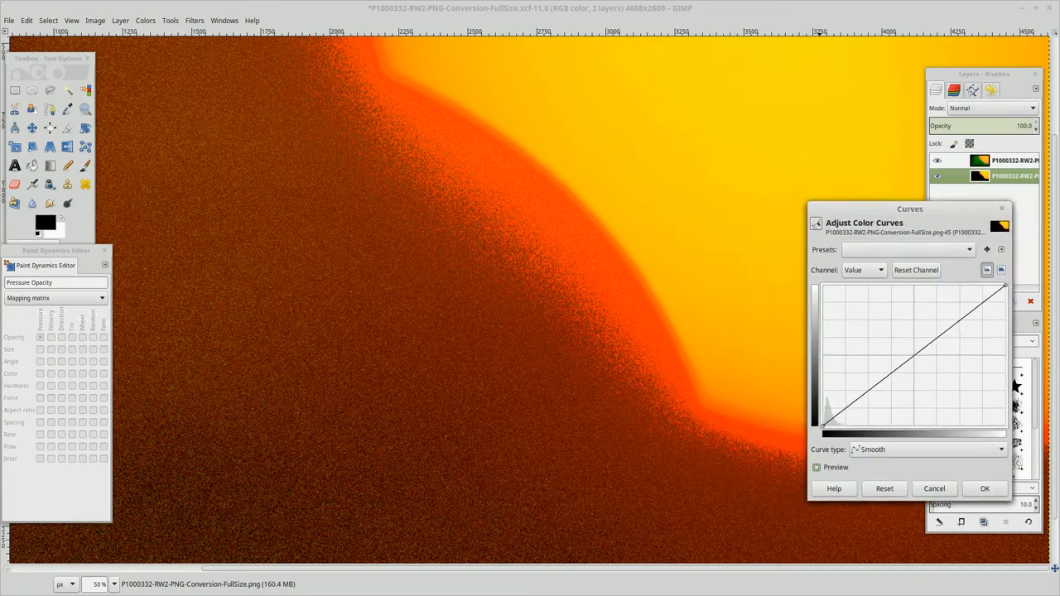
# Bend the Value curve into several peaks and valleys, producing a bright orange glow with a green contour
pyautogui.moveTo(909, 209); pyautogui.dragTo(934, 200)
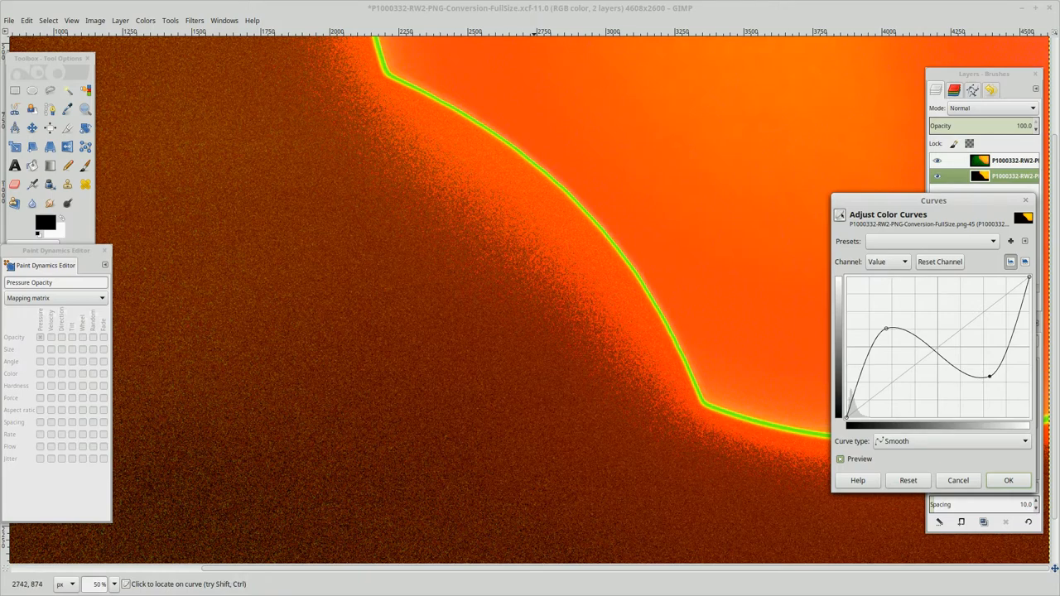
pyautogui.moveTo(868, 285)
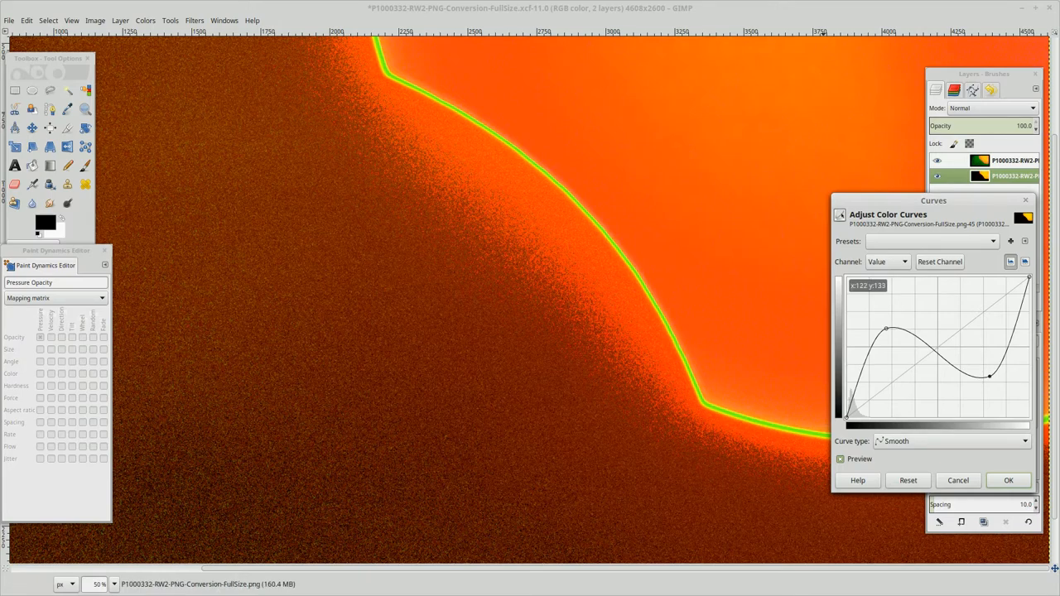
pyautogui.moveTo(886, 330); pyautogui.dragTo(947, 306)
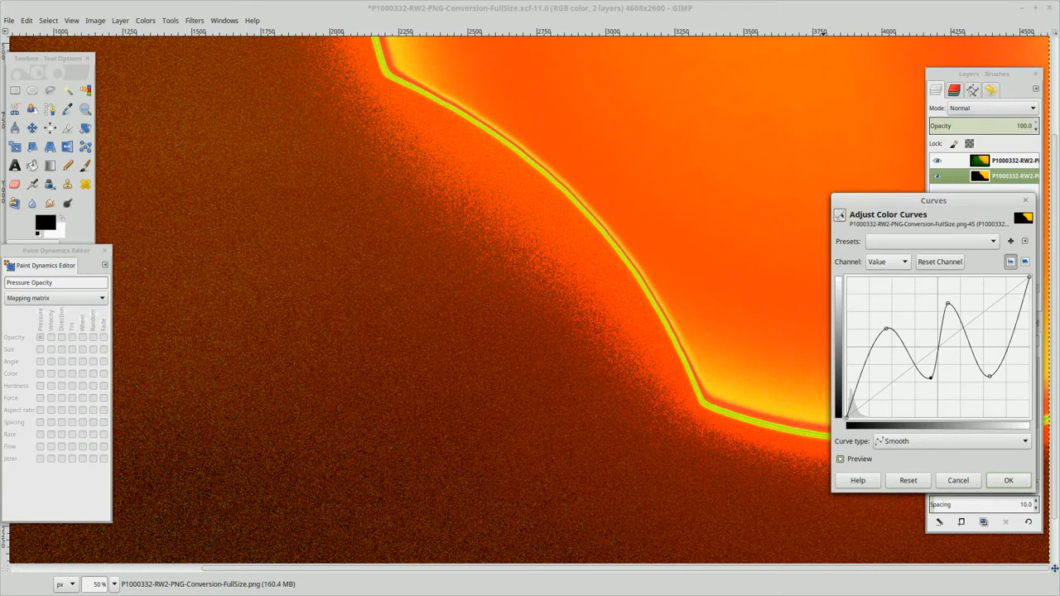
# Switch Curves to the Green channel and raise and reshape it for olive-green shadows and a yellow glow
pyautogui.click(887, 262)
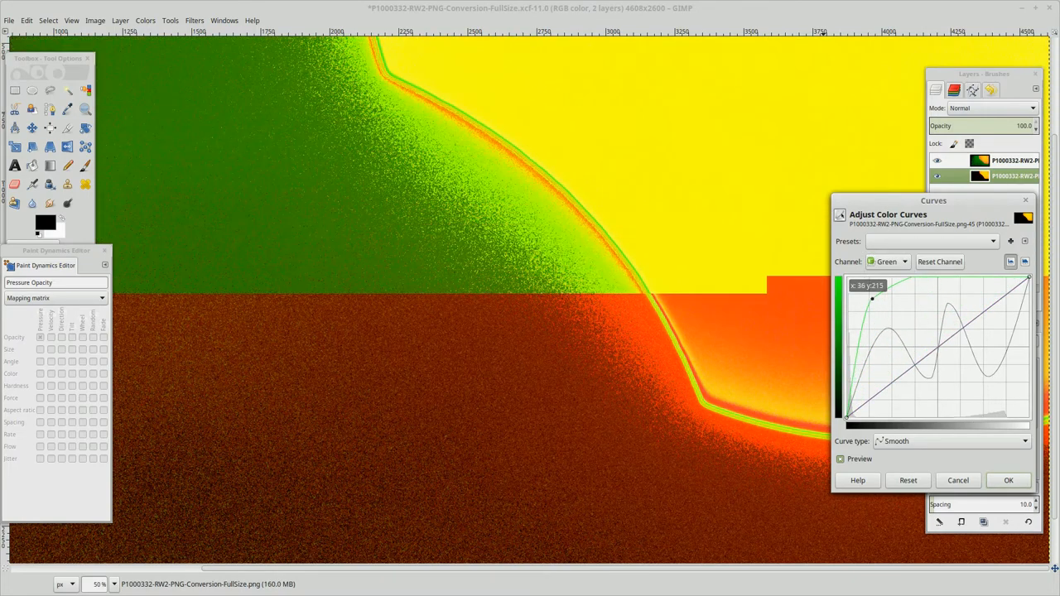
pyautogui.moveTo(871, 298); pyautogui.dragTo(882, 313)
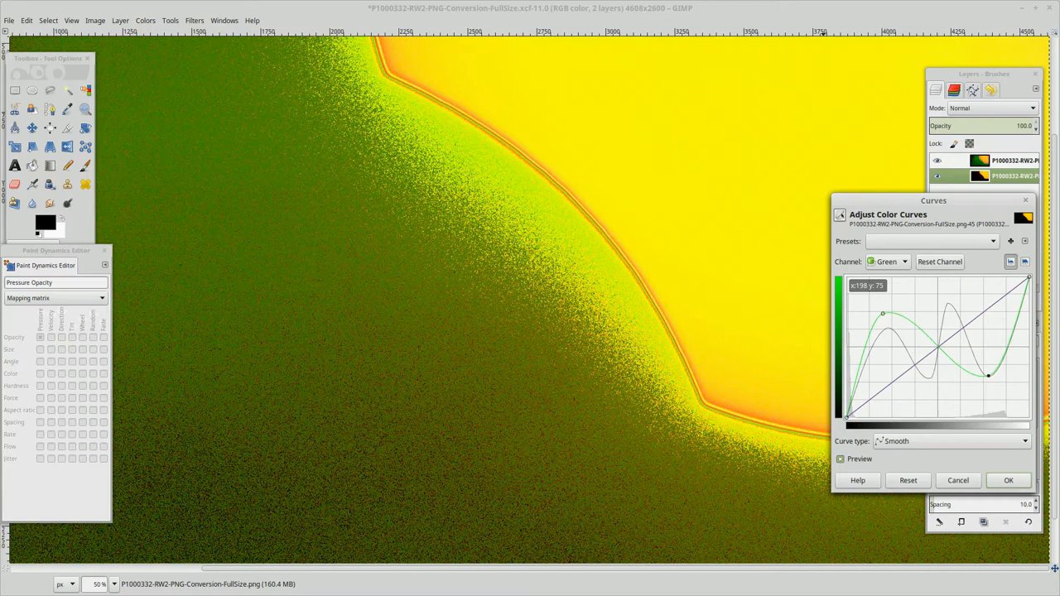
pyautogui.moveTo(988, 375); pyautogui.dragTo(991, 388)
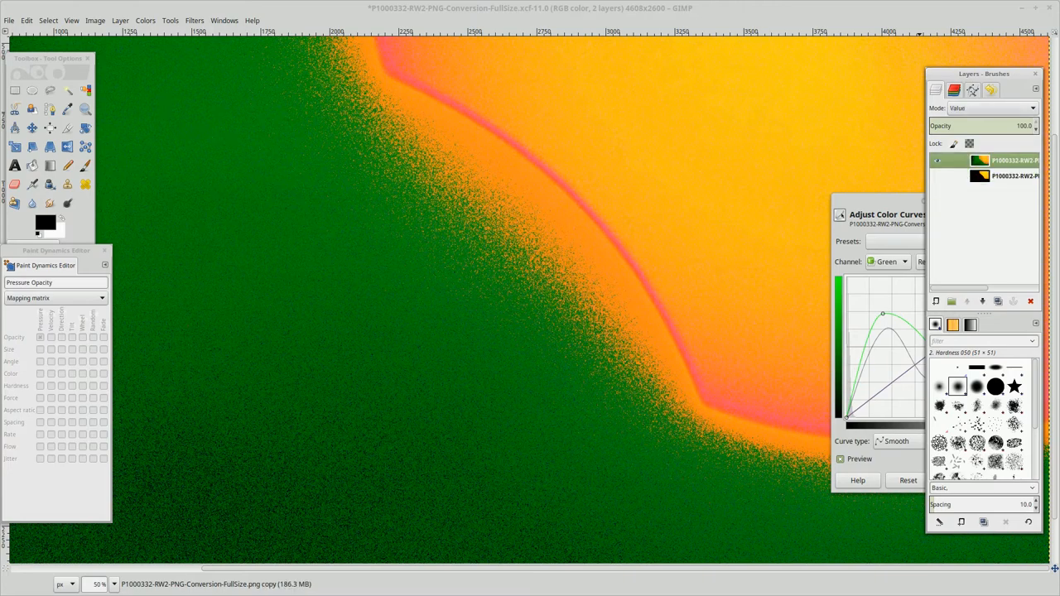
# Make the lower original photo layer active while the green-and-yellow curves result stays visible
pyautogui.click(994, 176)
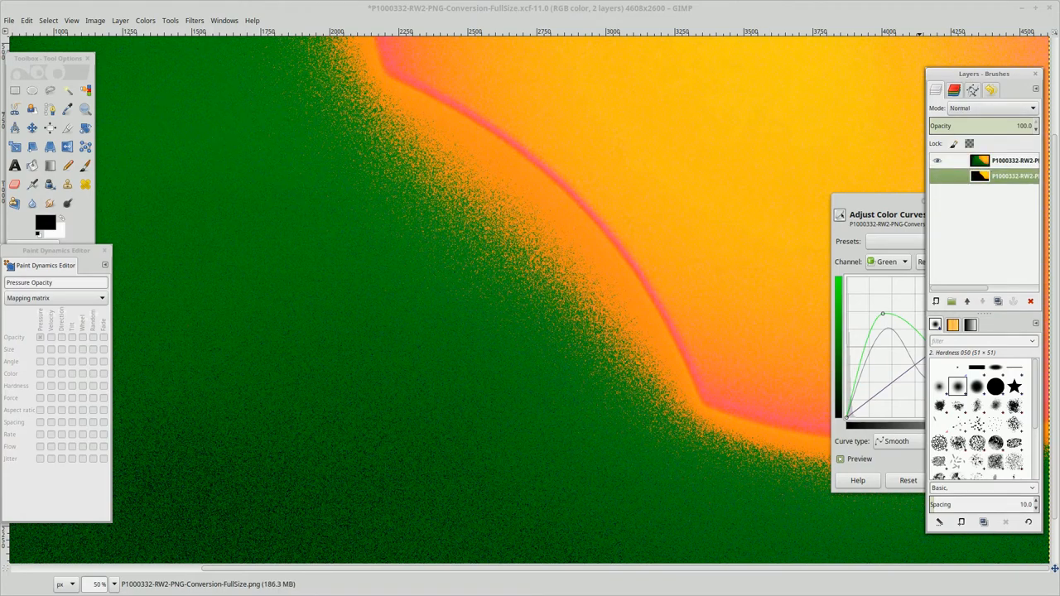